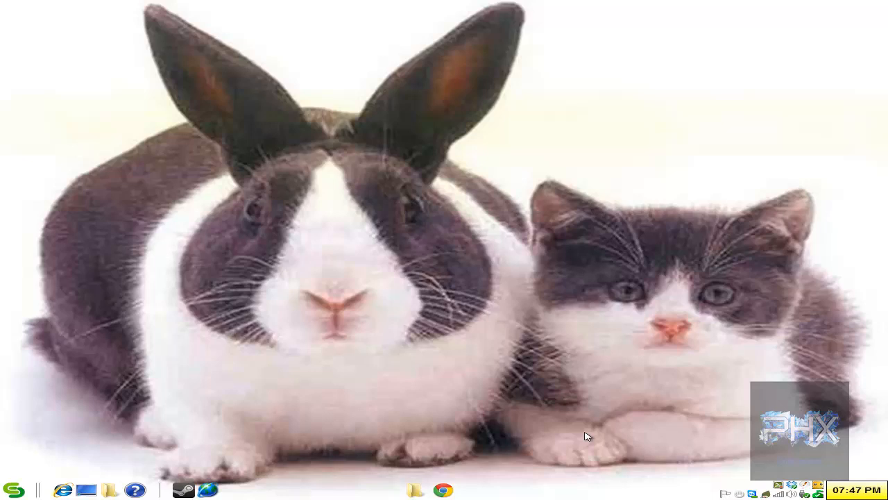
pyautogui.moveTo(468, 430)
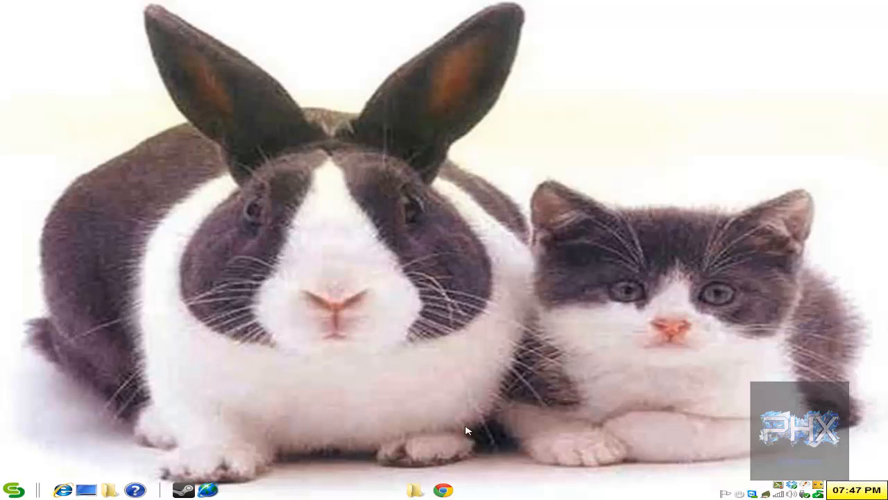
# Bring Chrome forward and switch to the Win32 Disk Imager SourceForge page
pyautogui.click(438, 490)
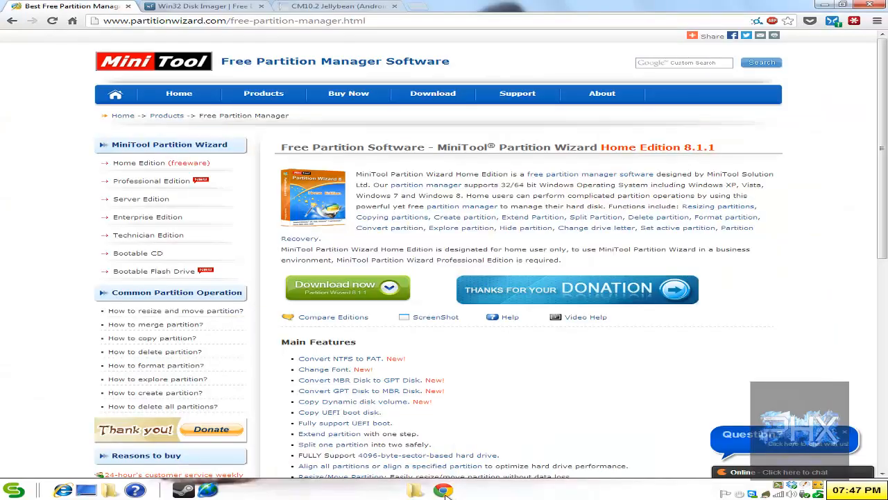
pyautogui.moveTo(494, 194)
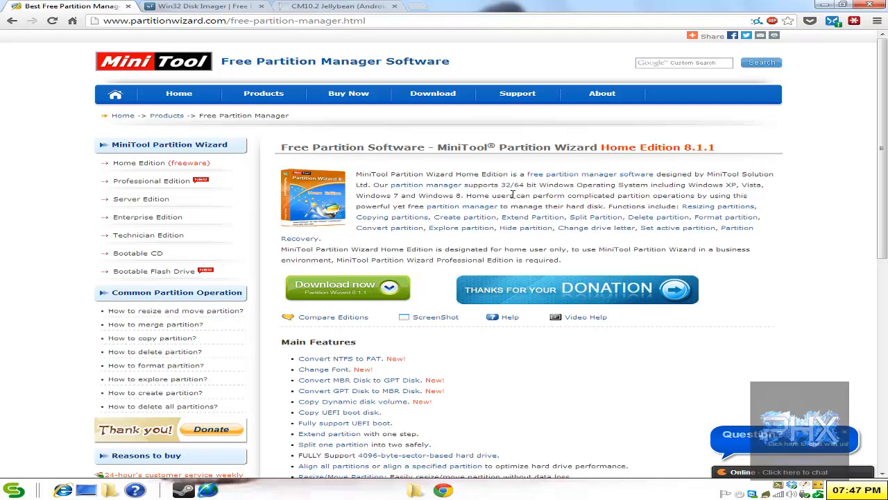
pyautogui.moveTo(530, 184)
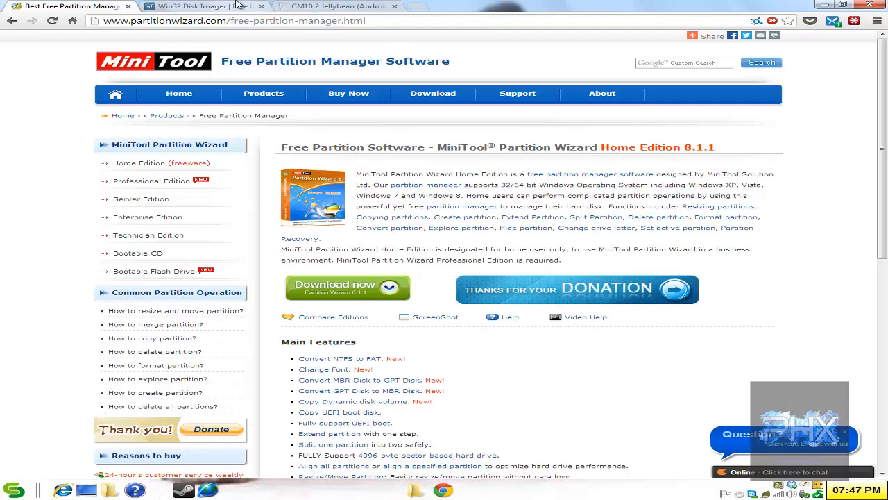
pyautogui.click(201, 5)
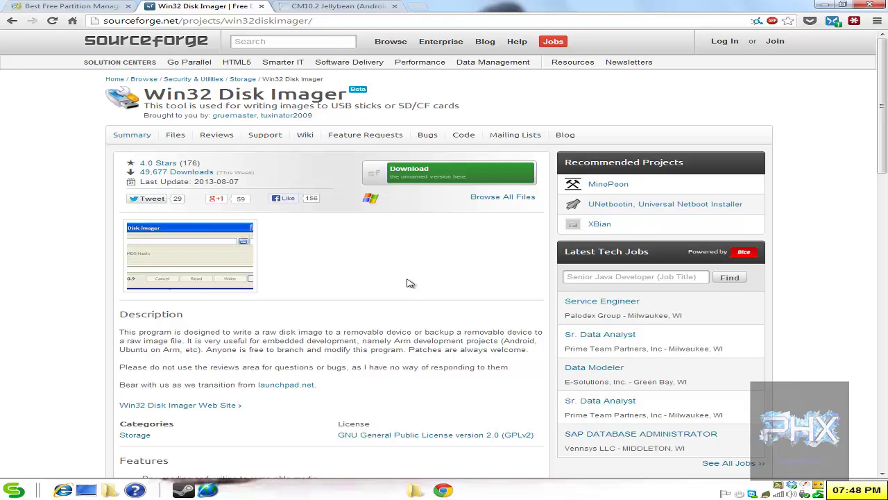
pyautogui.moveTo(179, 61)
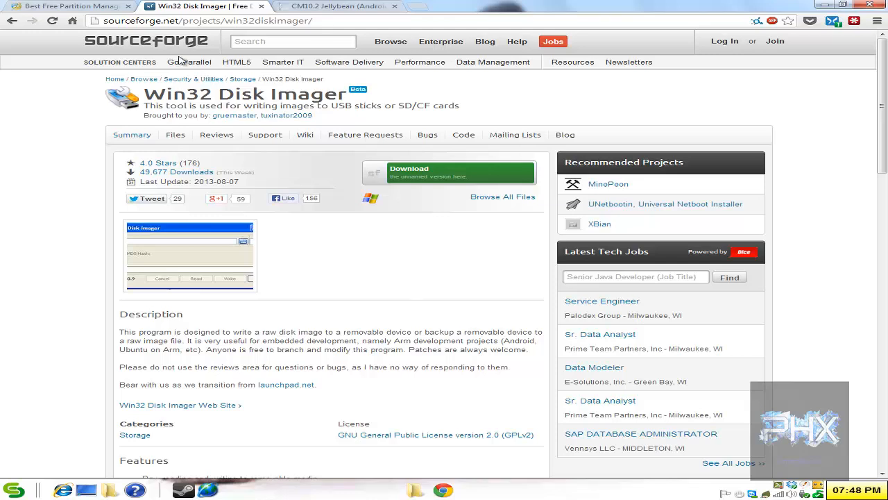
# Review the MiniTool and Win32 Disk Imager tabs, then switch to the CM10.2 Jellybean Nook Tablet post
pyautogui.click(67, 5)
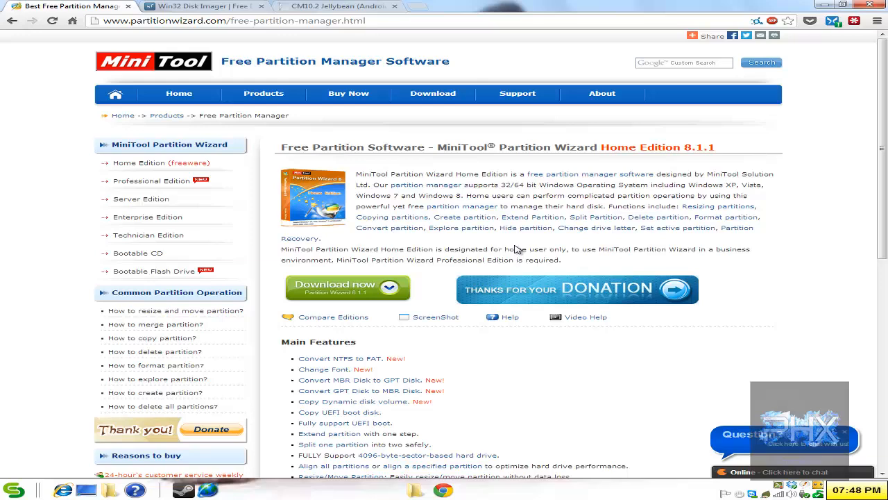
pyautogui.click(201, 6)
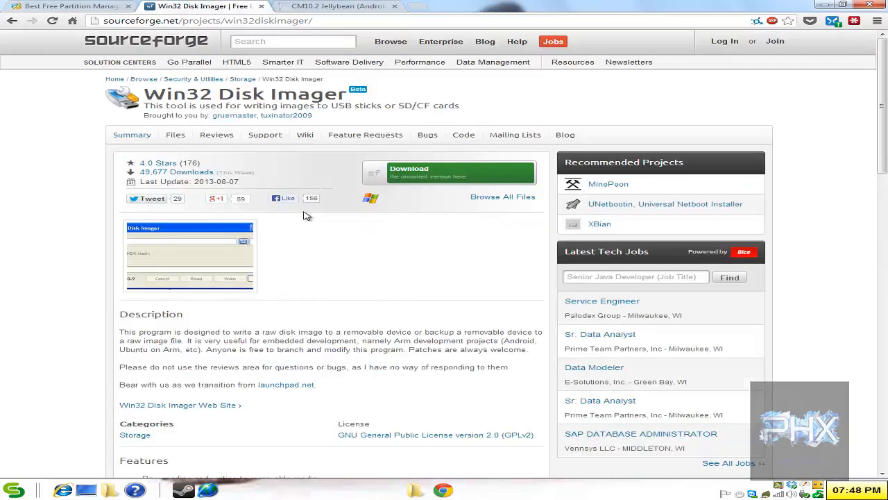
pyautogui.click(330, 6)
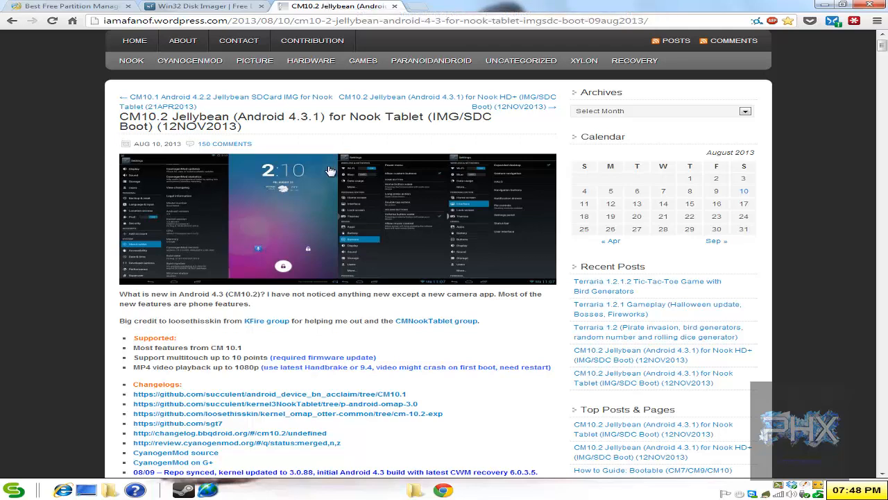
pyautogui.moveTo(502, 314)
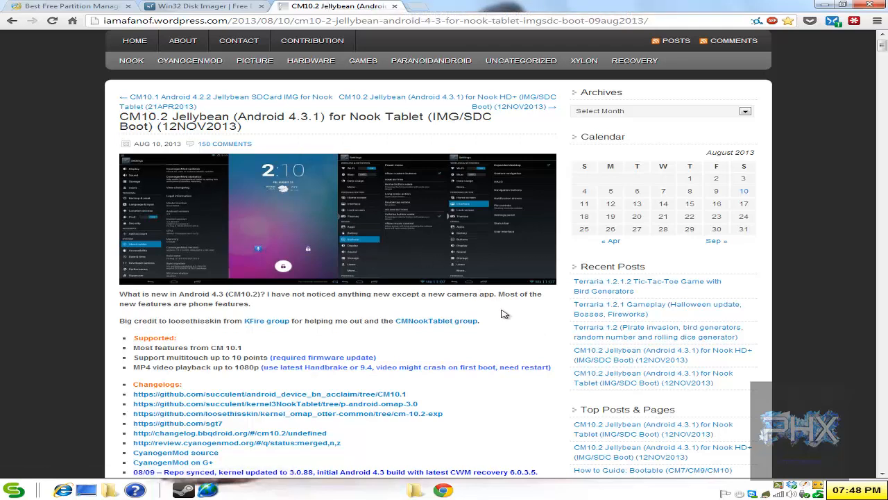
# Scroll the CM10.2 post down to the ROM downloads with the SDCARD IMAGE links
pyautogui.scroll(-3)
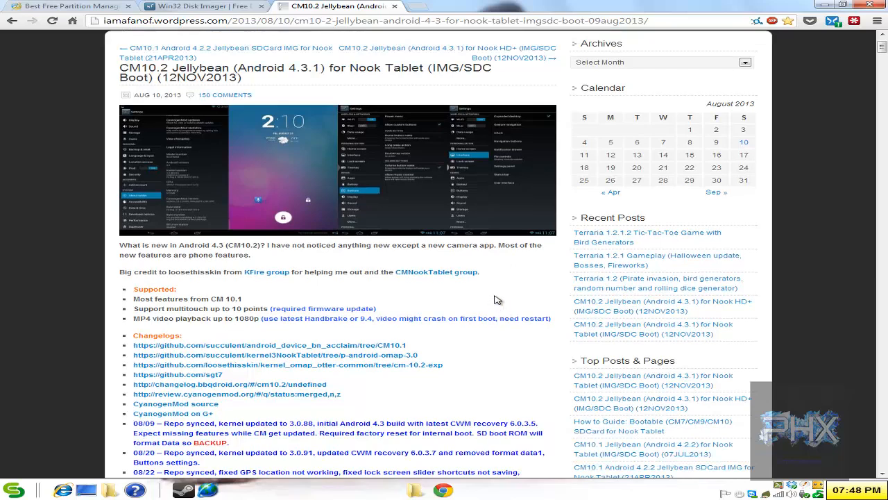
pyautogui.scroll(-3)
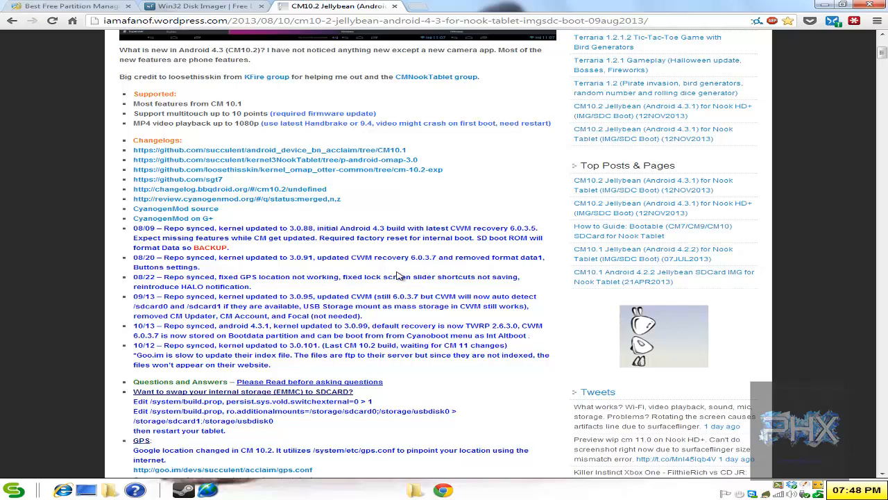
pyautogui.scroll(-3)
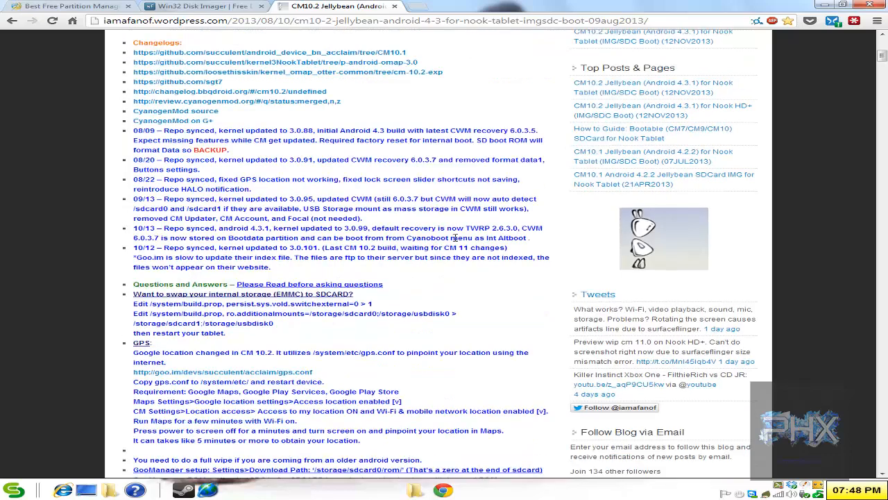
pyautogui.scroll(-3)
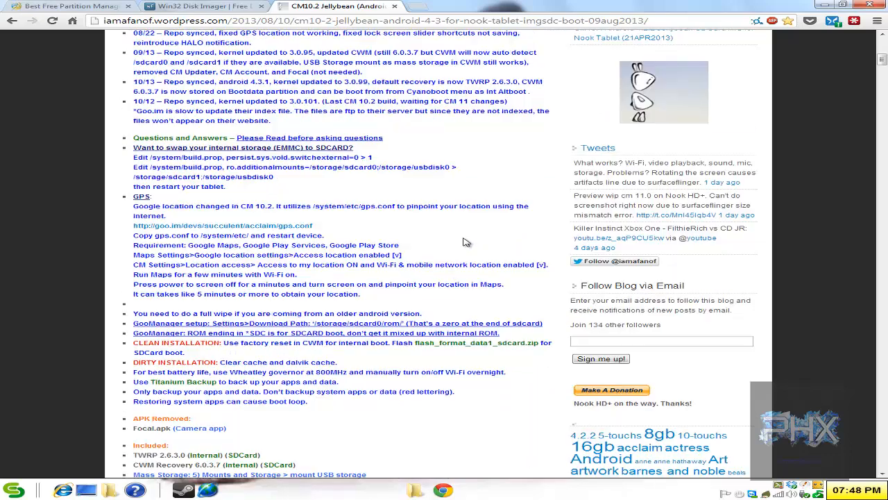
pyautogui.scroll(-3)
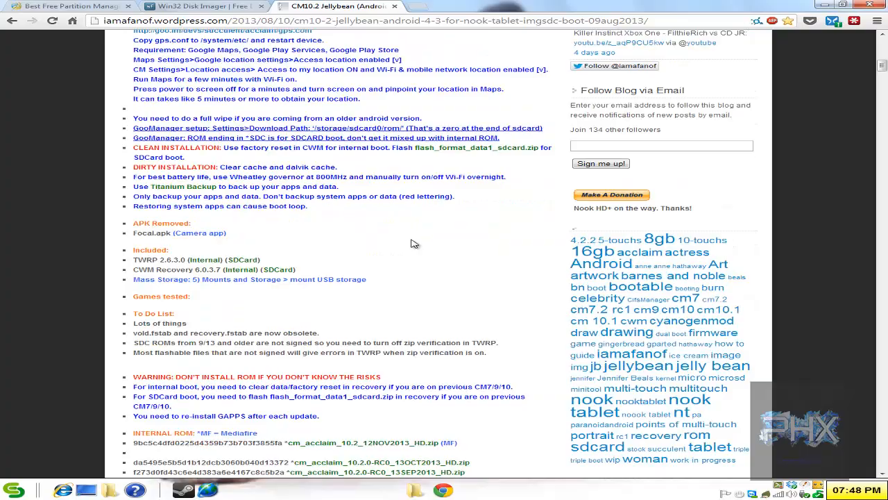
pyautogui.scroll(-3)
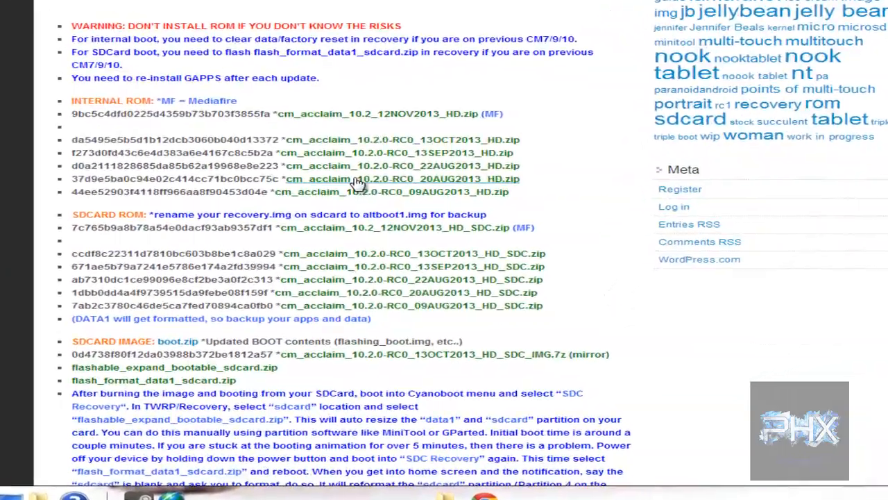
pyautogui.scroll(-3)
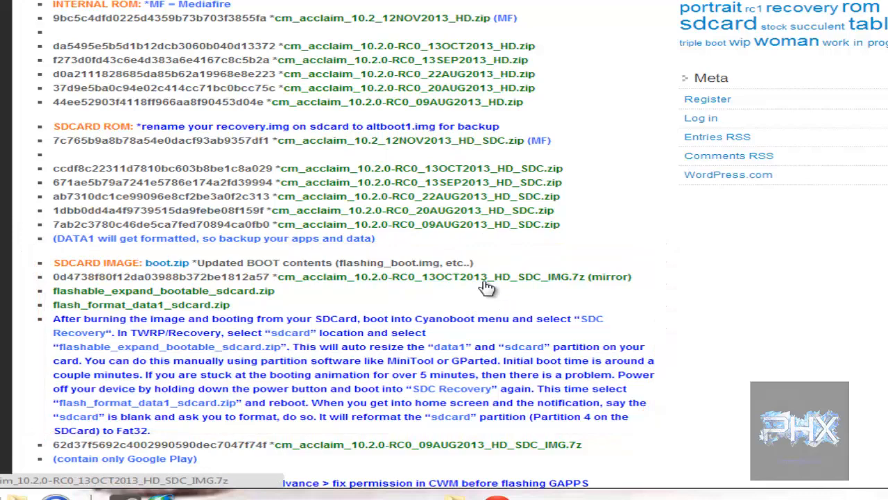
pyautogui.moveTo(613, 282)
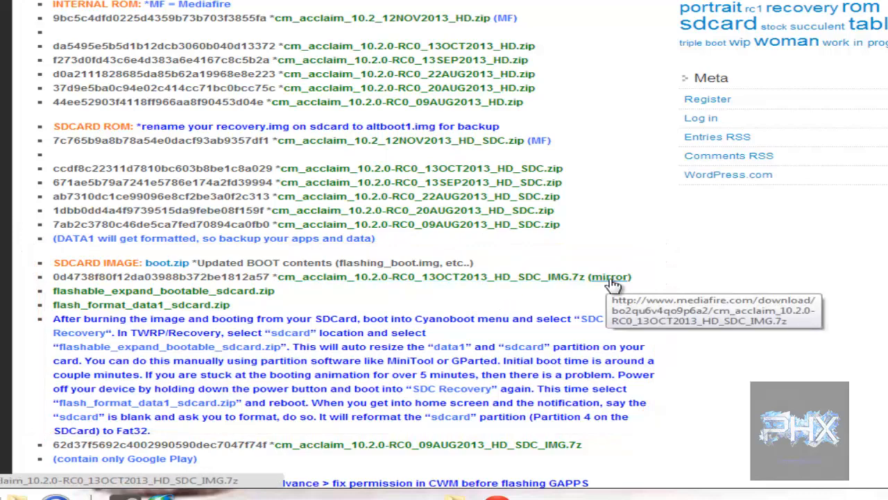
pyautogui.moveTo(614, 280)
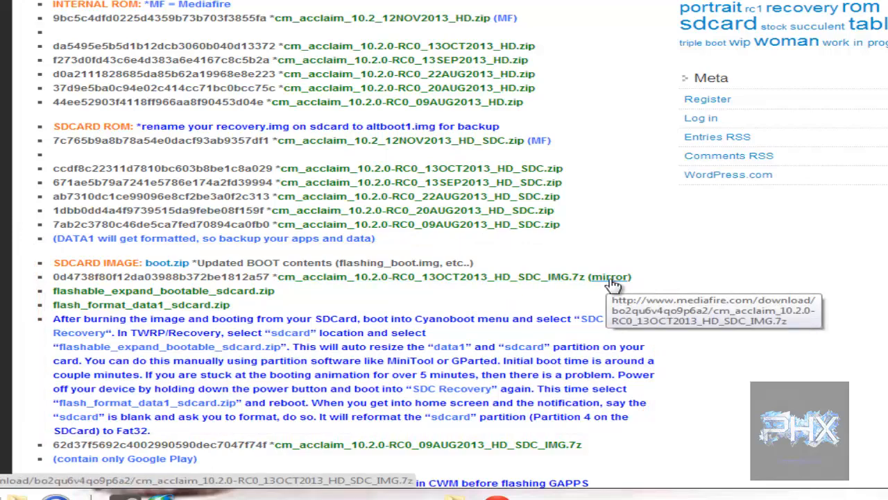
# Open the Mediafire mirror of the 13OCT2013 HD SDC_IMG.7z boot image
pyautogui.click(616, 277)
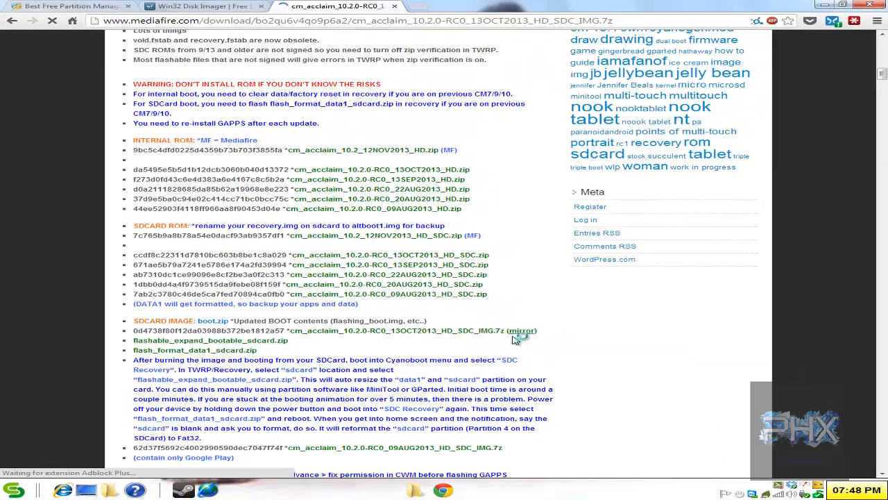
pyautogui.click(521, 330)
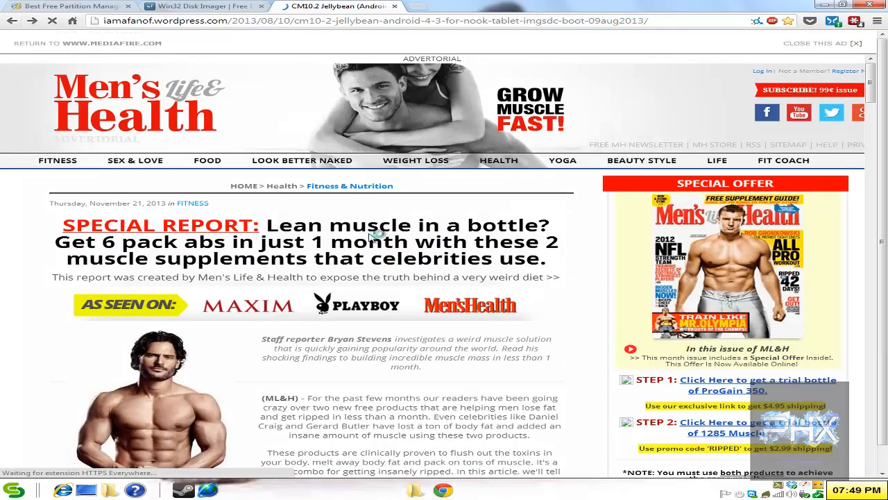
pyautogui.scroll(-3)
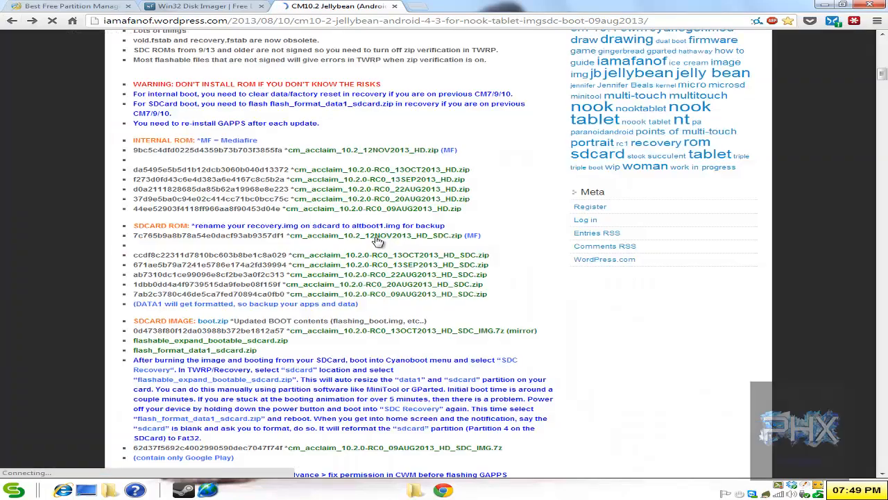
pyautogui.scroll(-3)
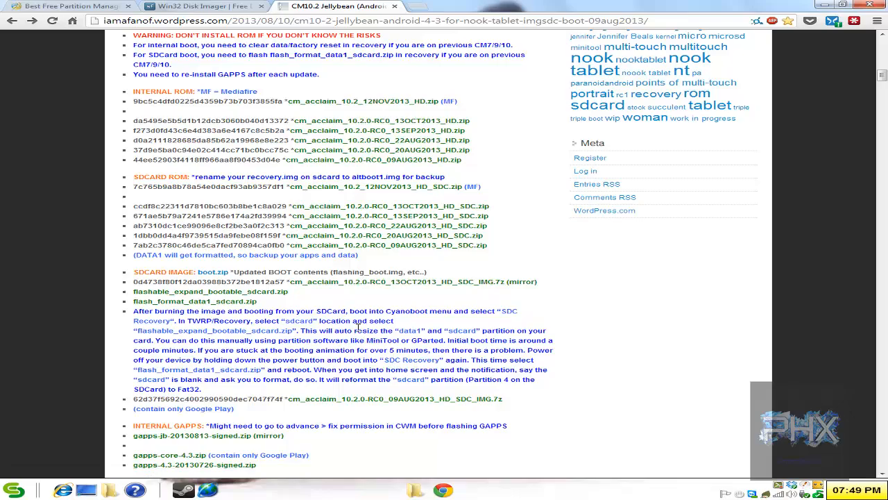
pyautogui.moveTo(416, 487)
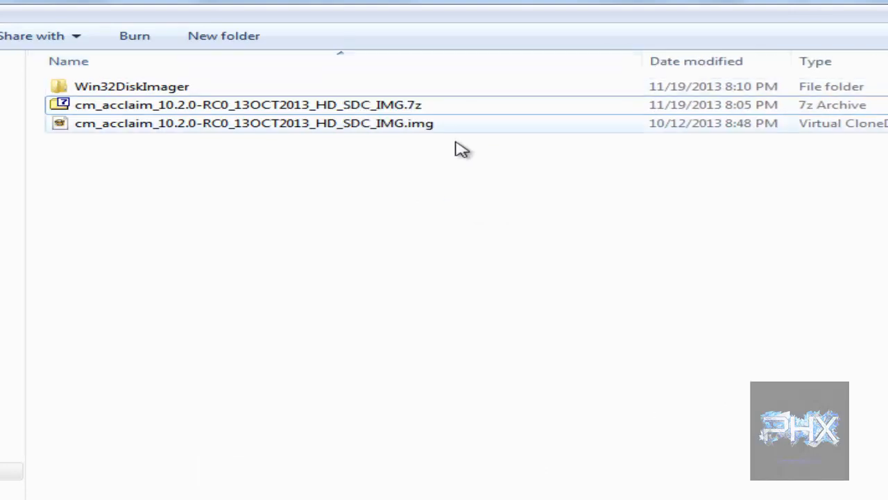
pyautogui.click(252, 123)
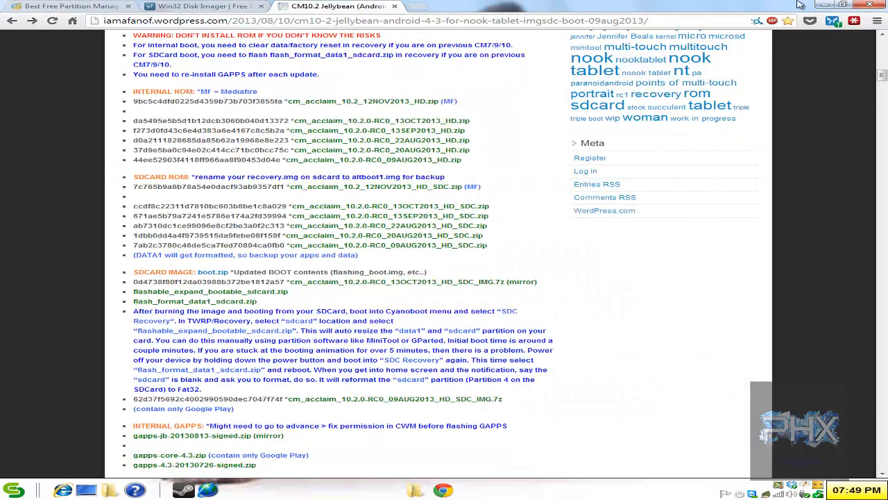
pyautogui.moveTo(325, 361)
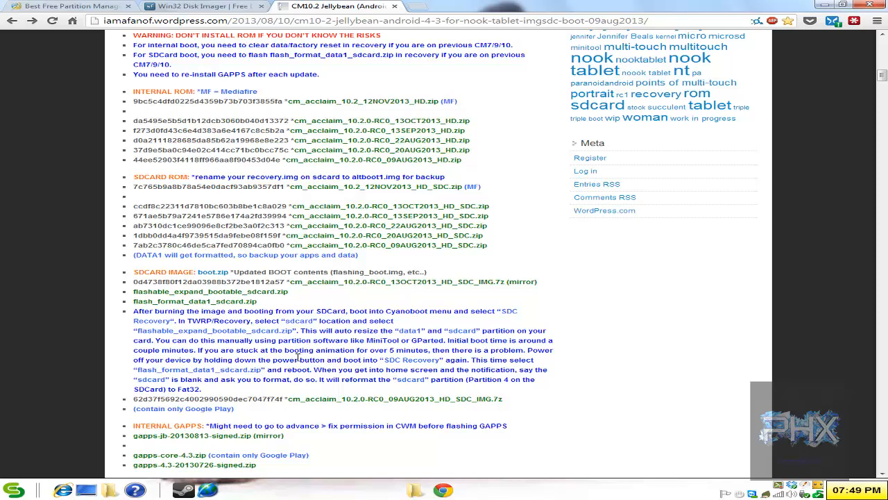
pyautogui.moveTo(300, 349)
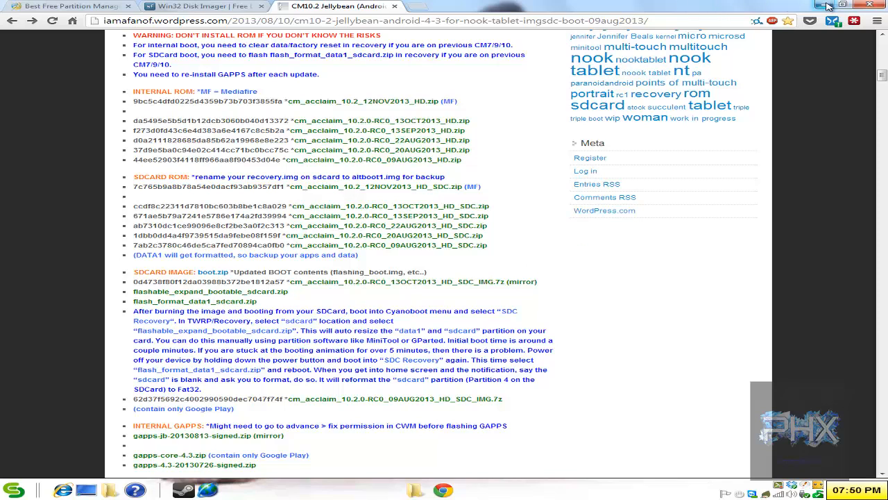
# Minimize Chrome to reveal the Windows desktop
pyautogui.click(830, 7)
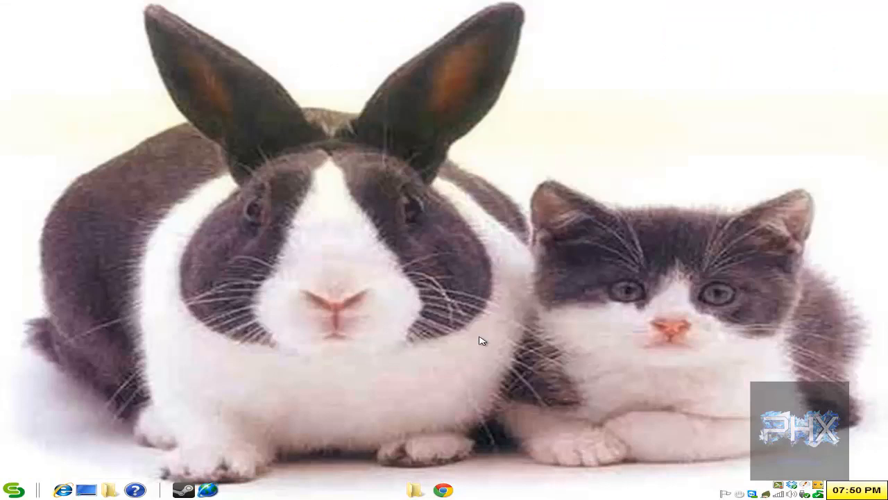
pyautogui.moveTo(444, 451)
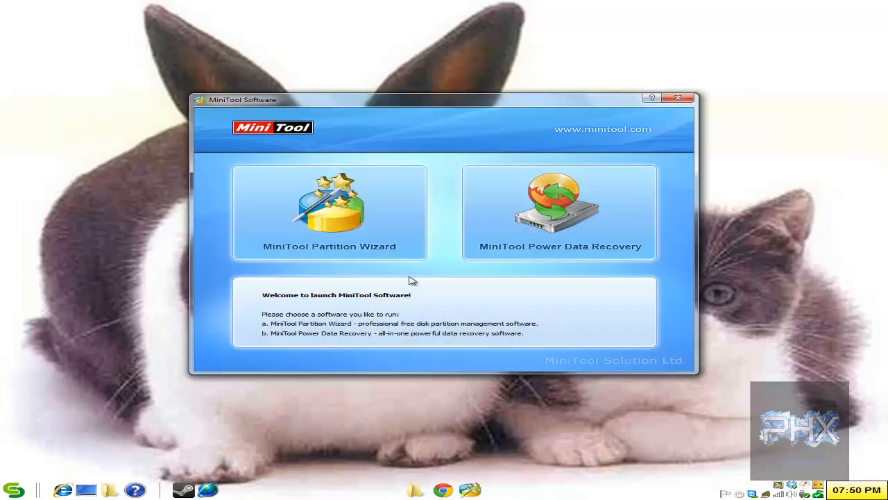
# Launch MiniTool Partition Wizard and queue Delete All Partitions on Disk 3, the 1.88 GB SD card
pyautogui.click(330, 214)
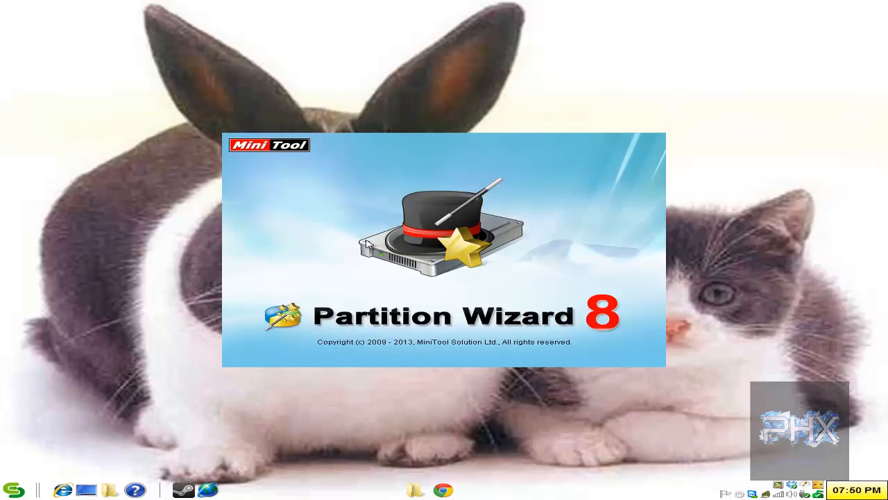
pyautogui.moveTo(416, 287)
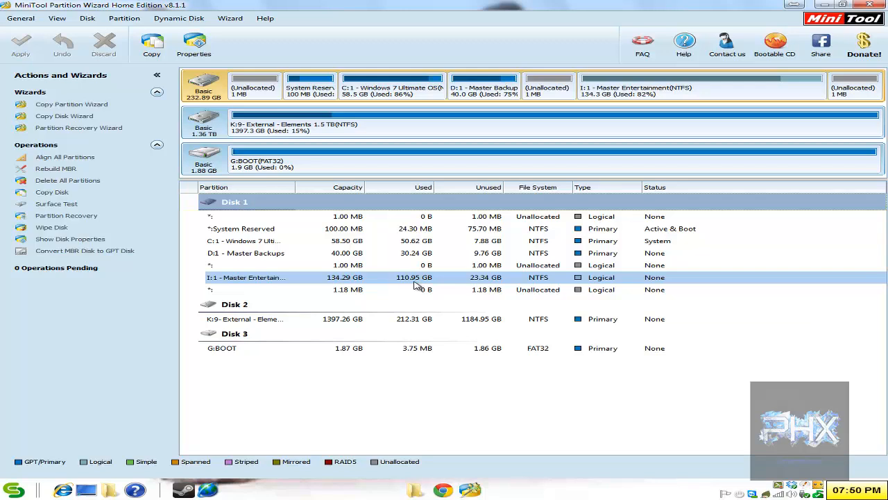
pyautogui.click(235, 333)
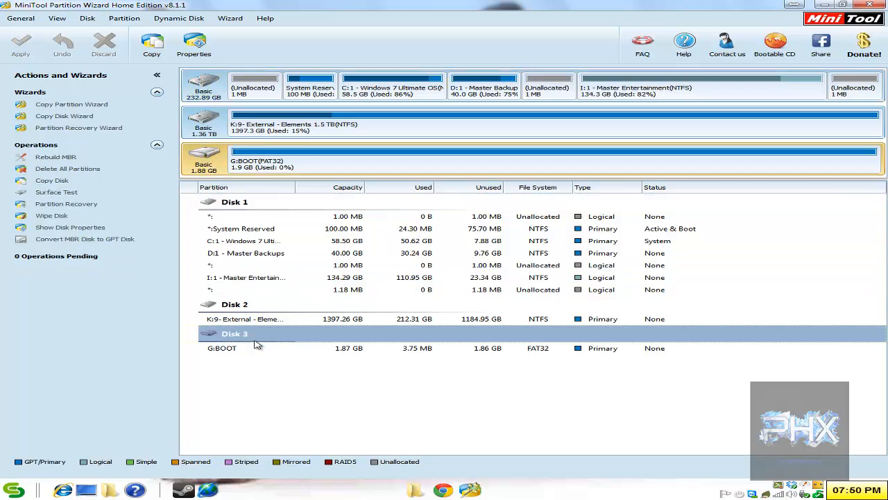
pyautogui.moveTo(250, 338)
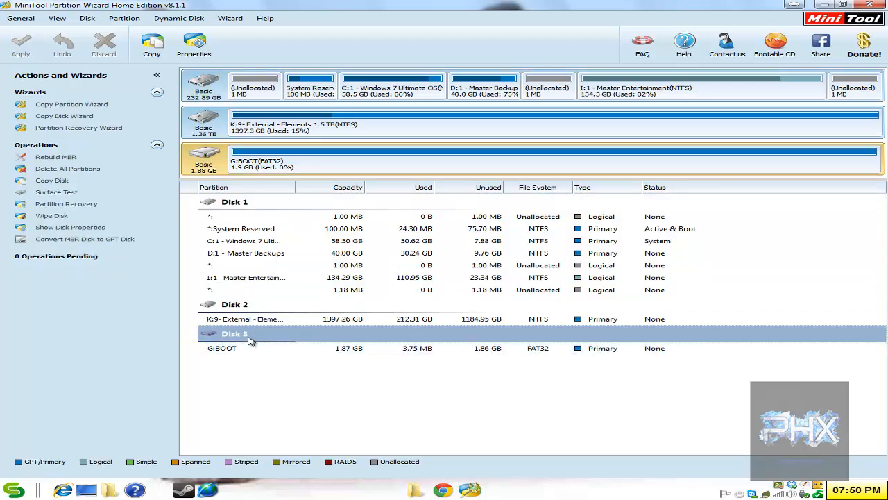
pyautogui.rightClick(250, 333)
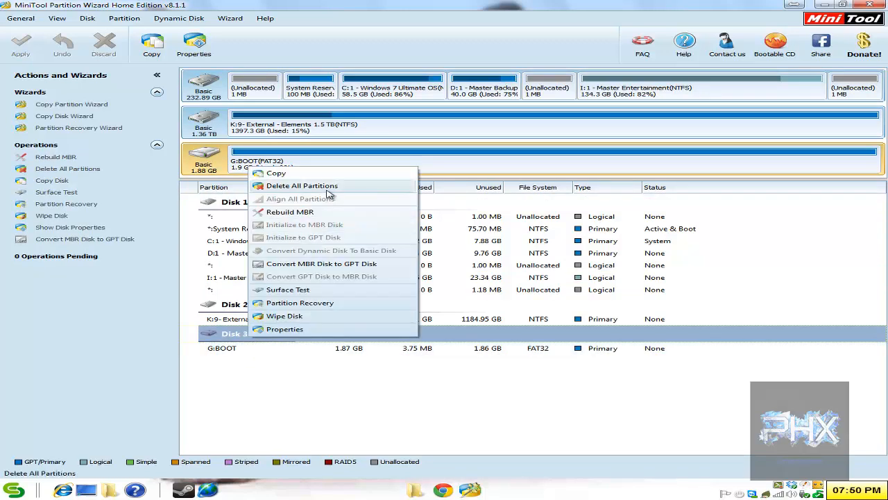
pyautogui.click(301, 186)
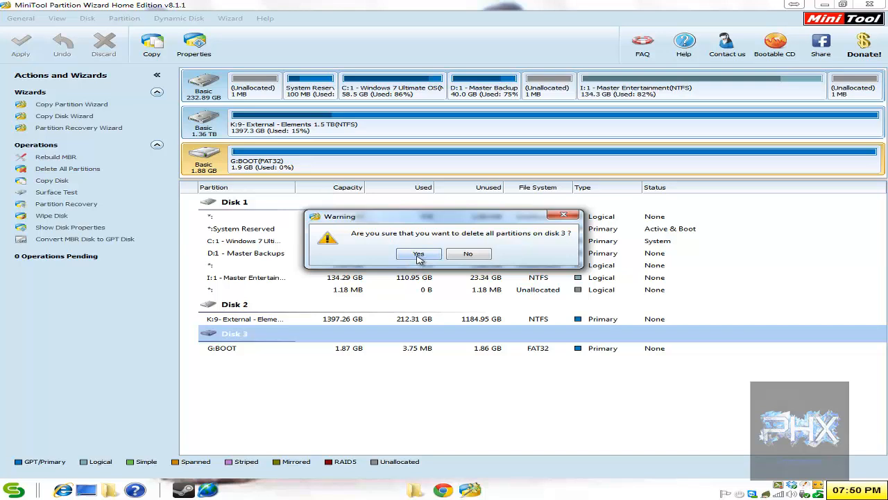
pyautogui.click(419, 252)
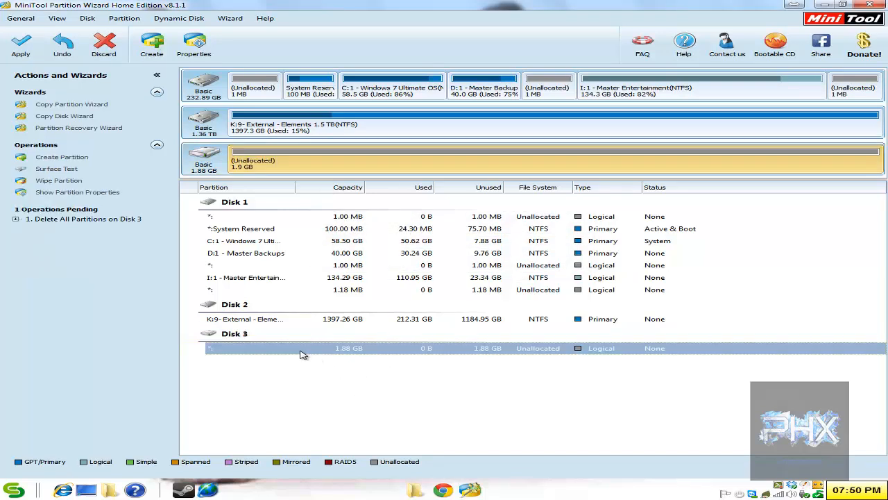
pyautogui.moveTo(269, 353)
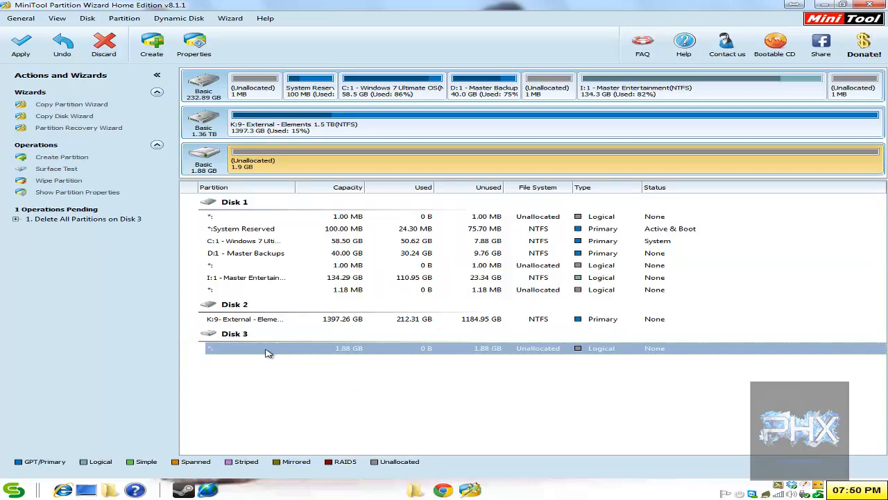
pyautogui.moveTo(65, 159)
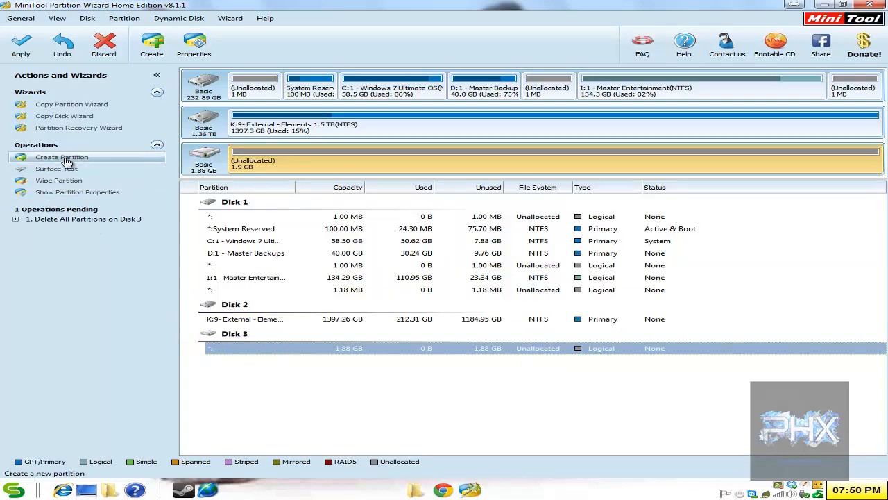
# Create a primary FAT32 partition labelled Boot across the card's unallocated space
pyautogui.click(61, 157)
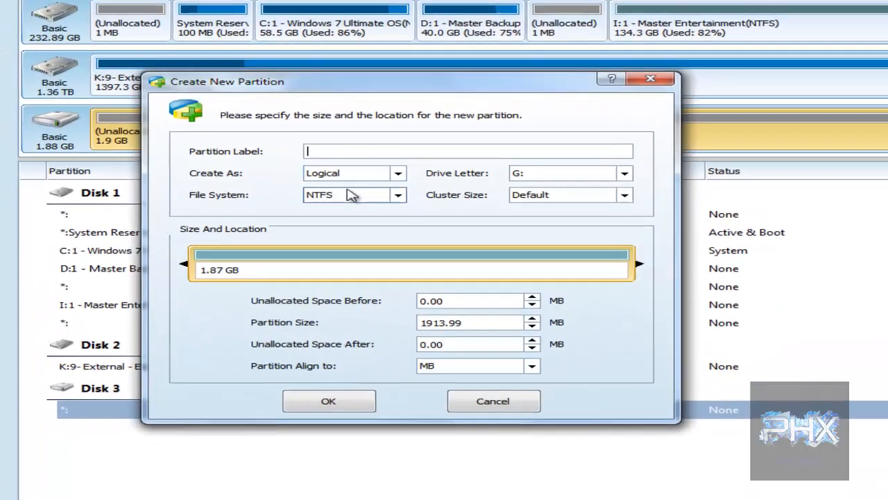
pyautogui.click(395, 195)
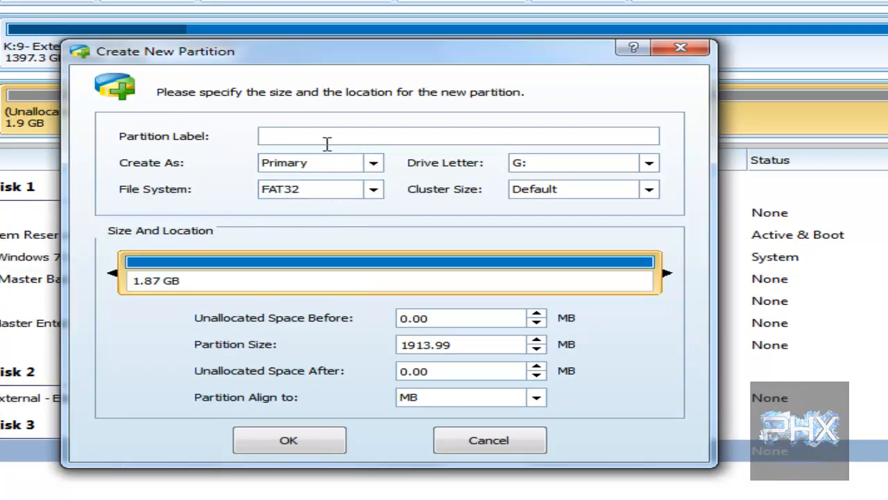
pyautogui.write('Boot')
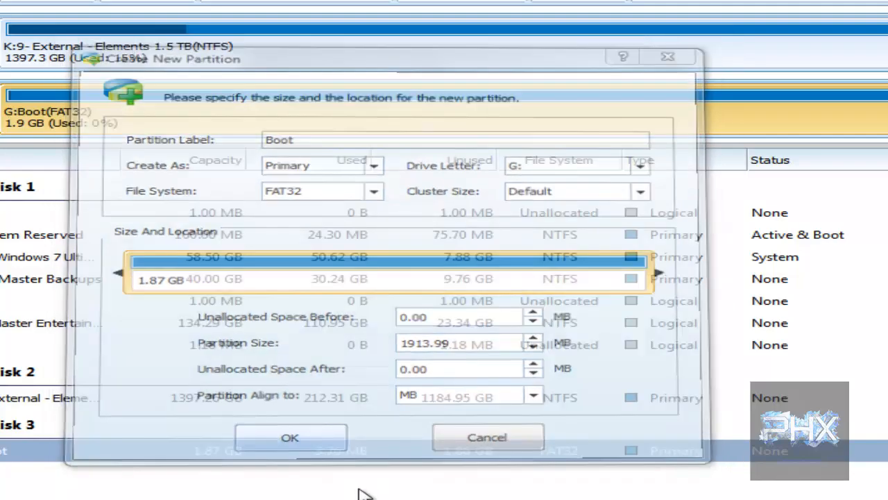
pyautogui.click(291, 439)
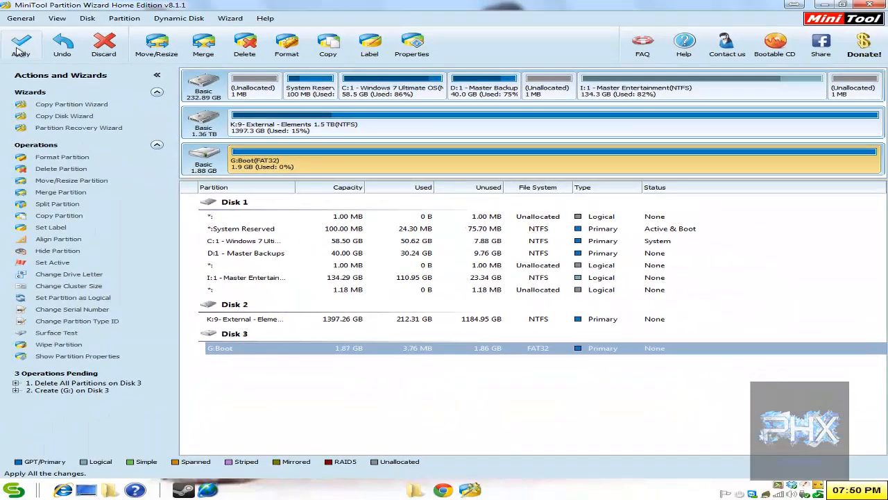
# Apply both pending operations, leaving a FAT32 BOOT drive G, then bring up Windows Explorer
pyautogui.click(19, 46)
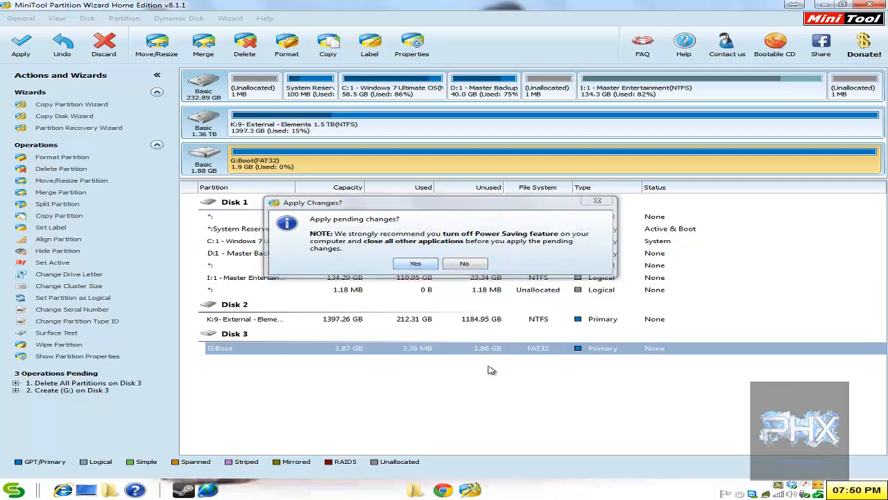
pyautogui.click(415, 264)
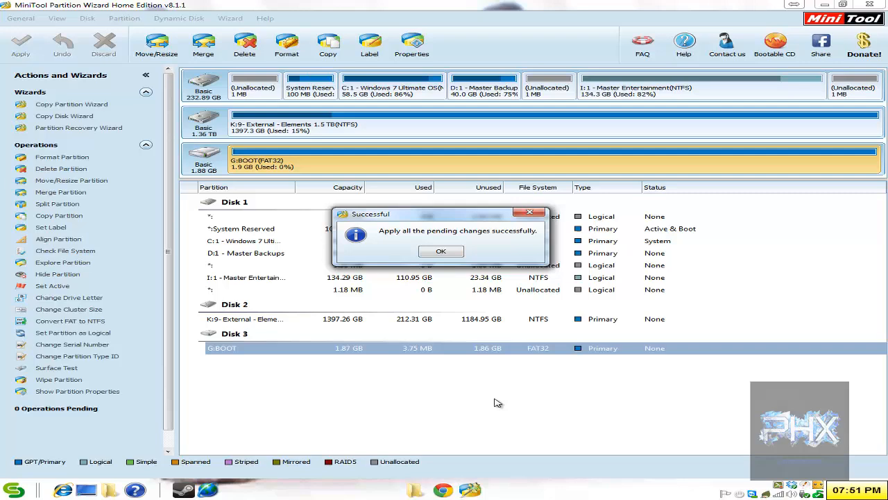
pyautogui.click(441, 250)
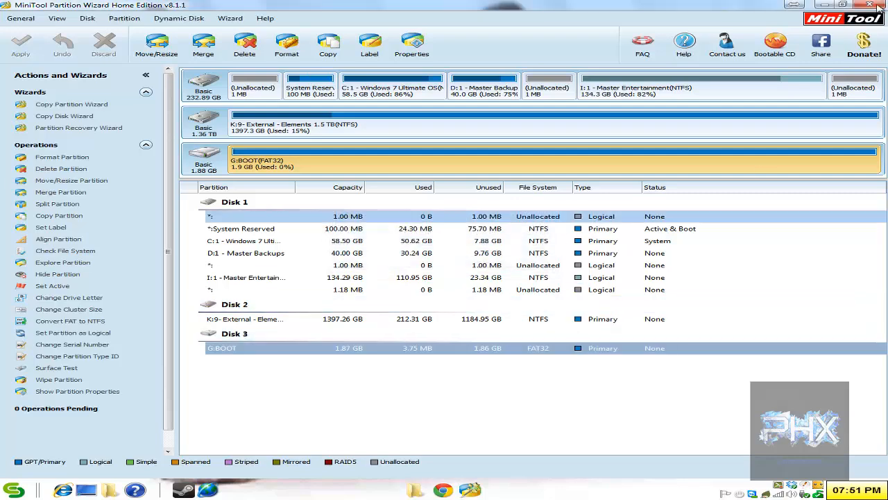
pyautogui.click(874, 6)
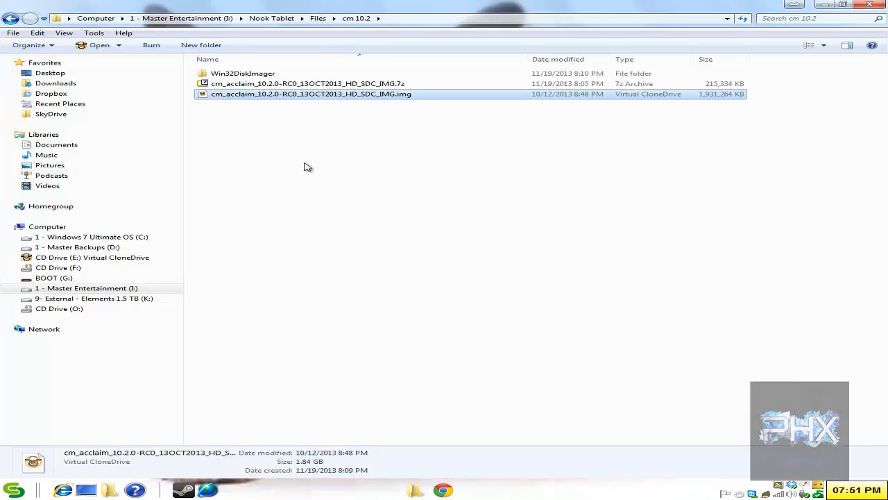
# Open the nested Win32DiskImager folders inside cm 10.2 to reach Win32DiskImager.exe
pyautogui.doubleClick(241, 72)
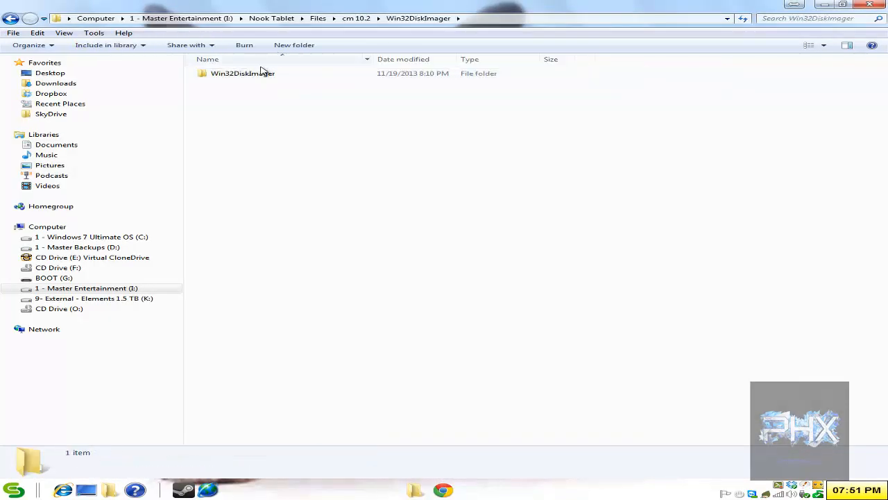
pyautogui.doubleClick(242, 73)
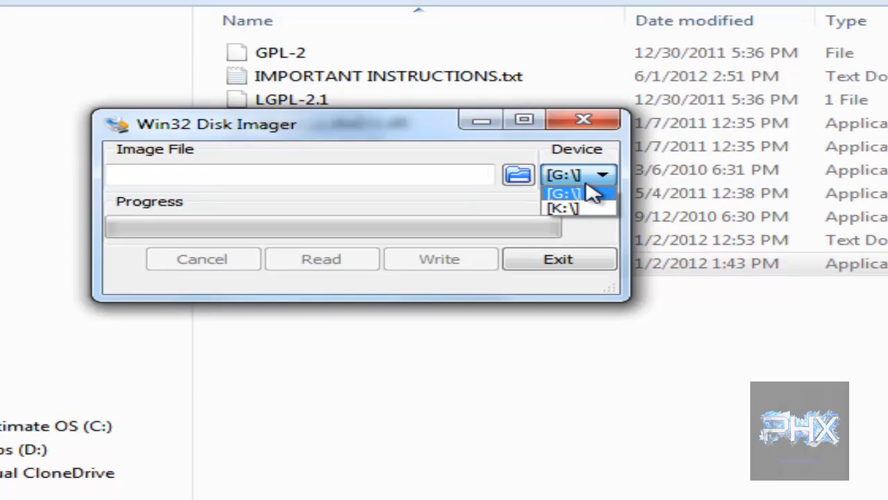
# Target drive G: and load cm_acclaim_10.2.0-RC0_13OCT2013_HD_SDC_IMG.img from the cm 10.2 folder
pyautogui.click(572, 191)
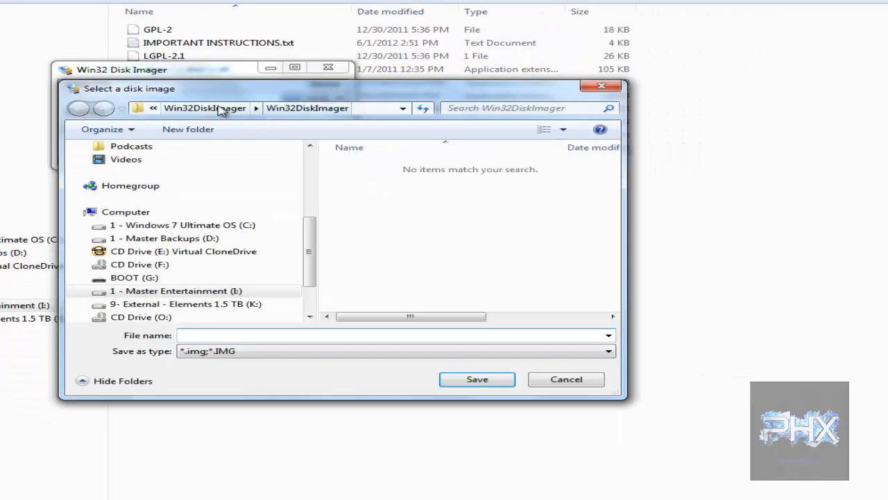
pyautogui.click(77, 108)
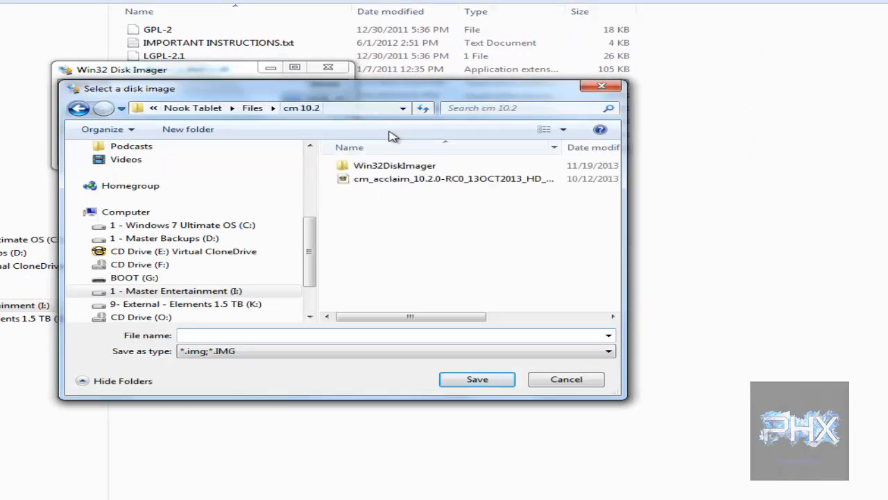
pyautogui.click(452, 178)
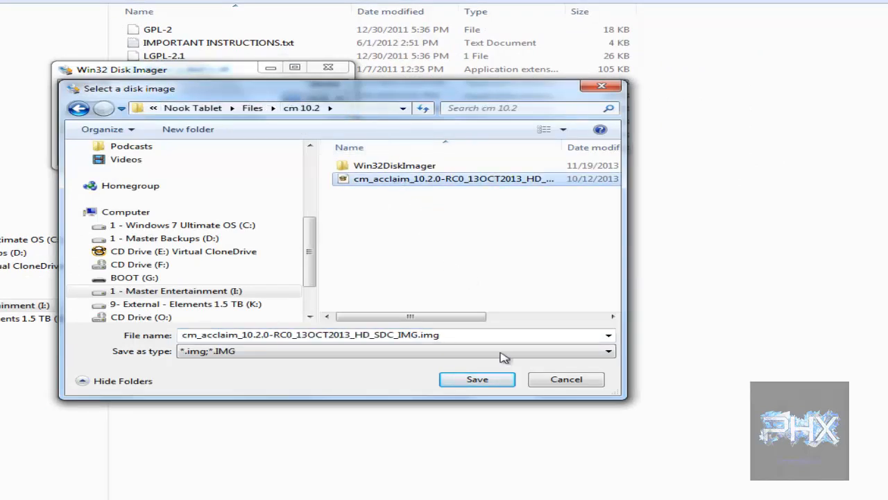
pyautogui.click(477, 379)
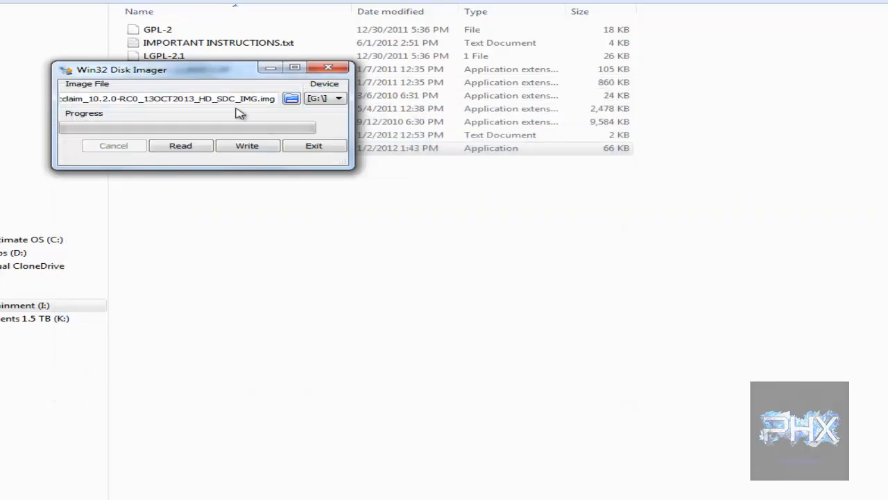
# Start writing the image and confirm overwriting the SD card
pyautogui.click(247, 146)
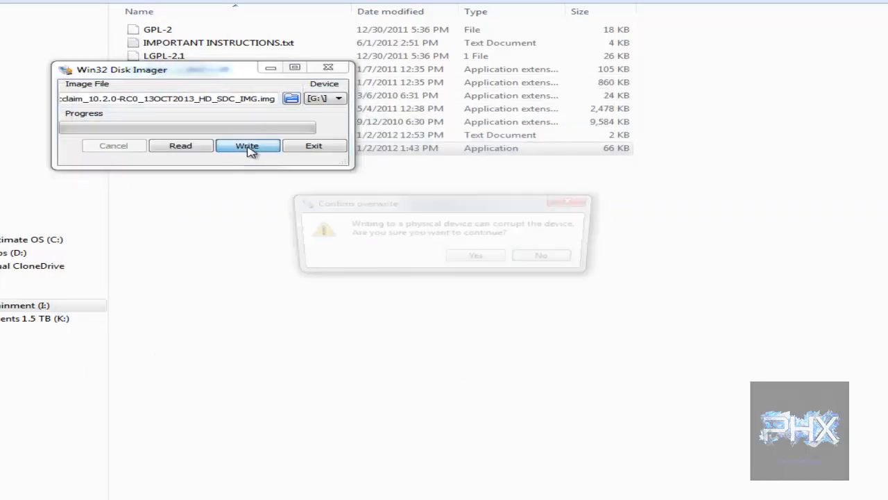
pyautogui.click(247, 146)
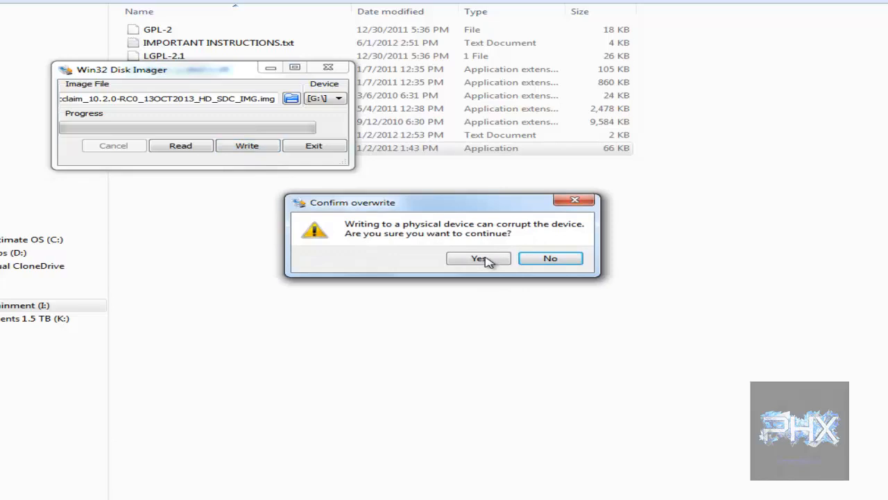
pyautogui.click(477, 258)
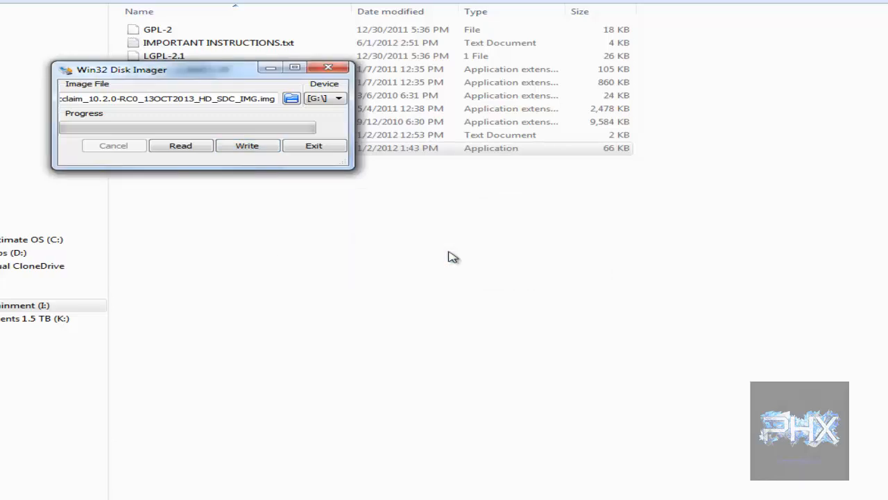
pyautogui.click(247, 146)
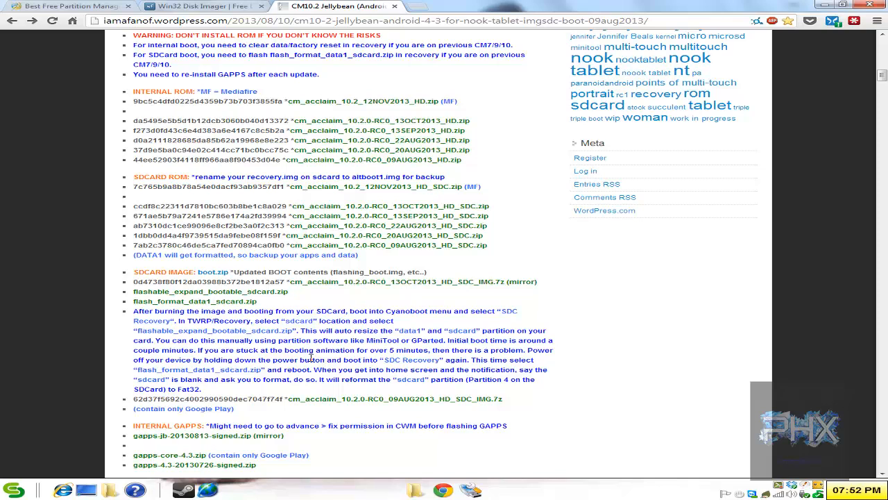
pyautogui.moveTo(533, 300)
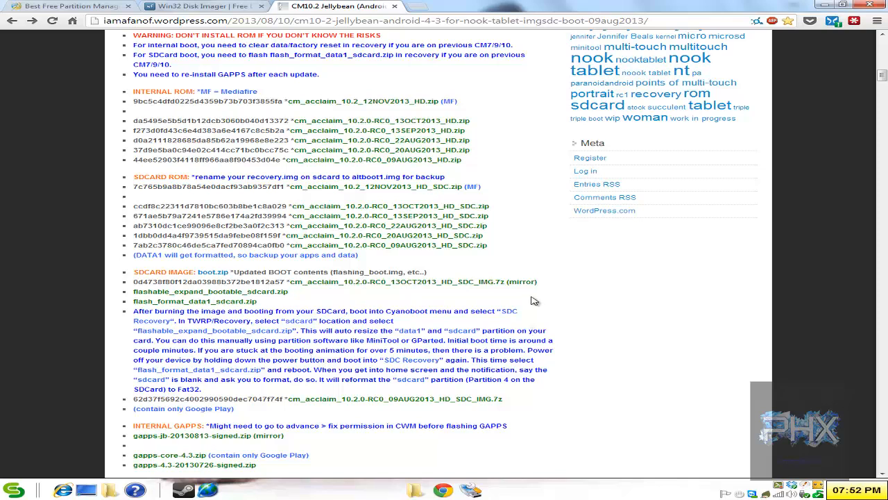
pyautogui.moveTo(806, 6)
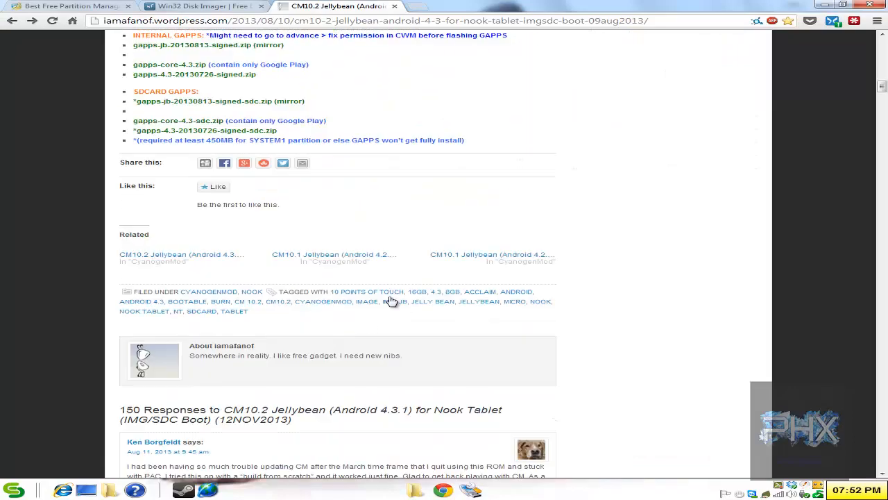
# Scroll through the CM10.2 Jellybean Nook Tablet post toward its comments while the image writes
pyautogui.scroll(3)
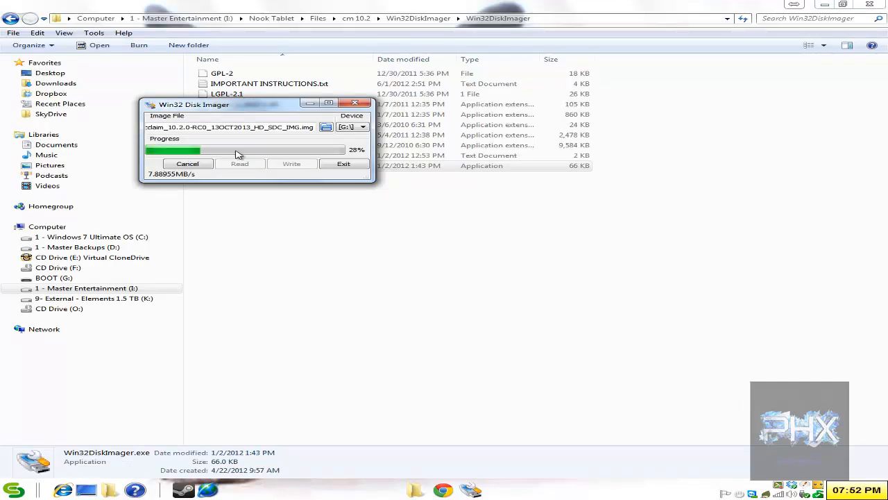
pyautogui.moveTo(311, 200)
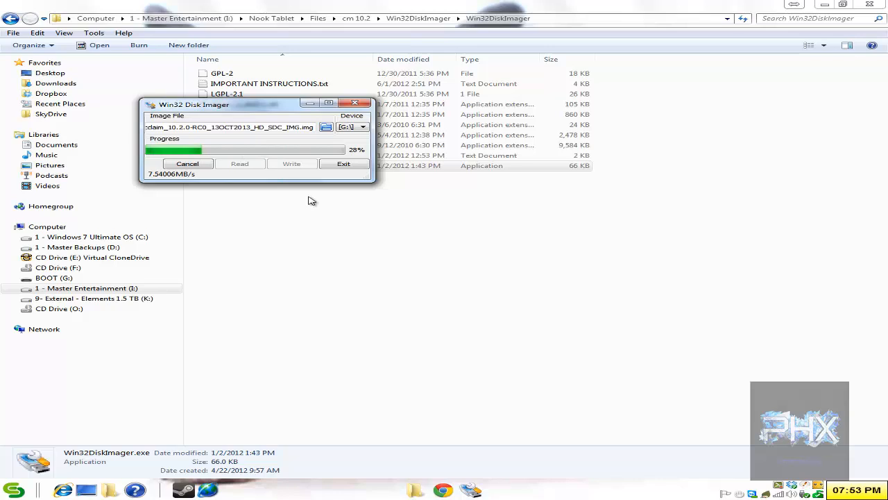
pyautogui.moveTo(350, 219)
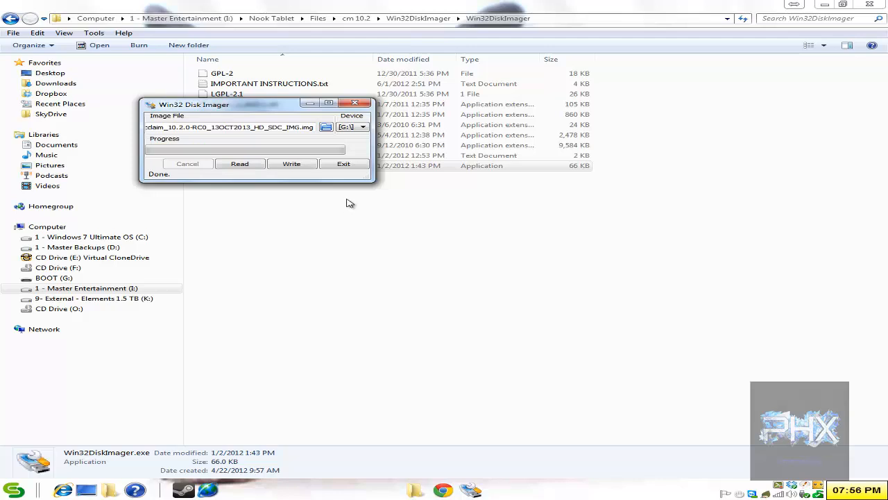
pyautogui.moveTo(349, 203)
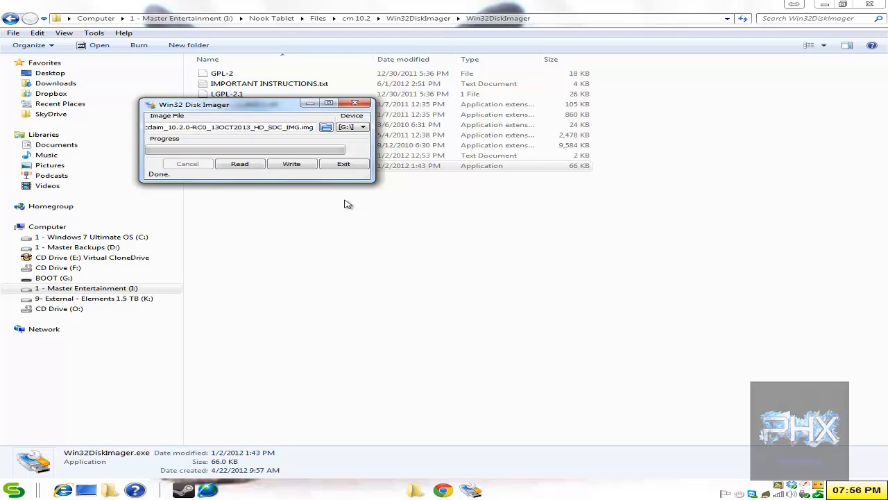
pyautogui.moveTo(341, 188)
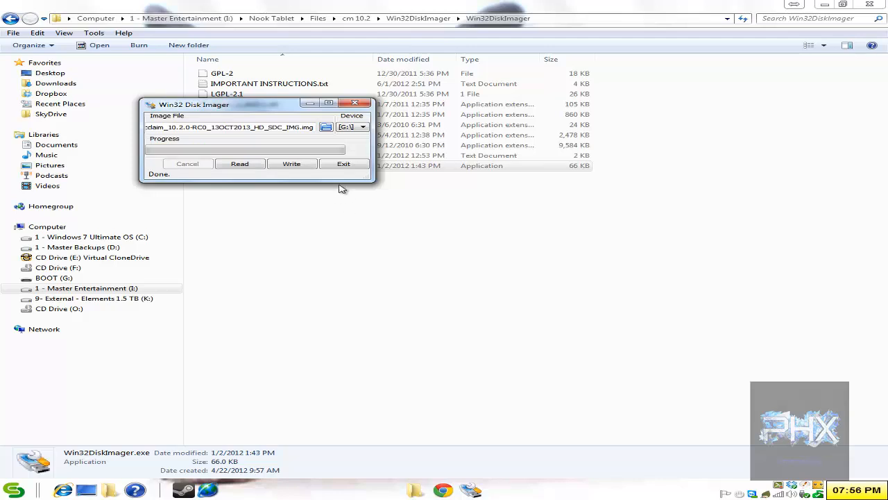
# Exit Win32 Disk Imager once the cm_acclaim boot image finishes writing to drive G
pyautogui.click(344, 164)
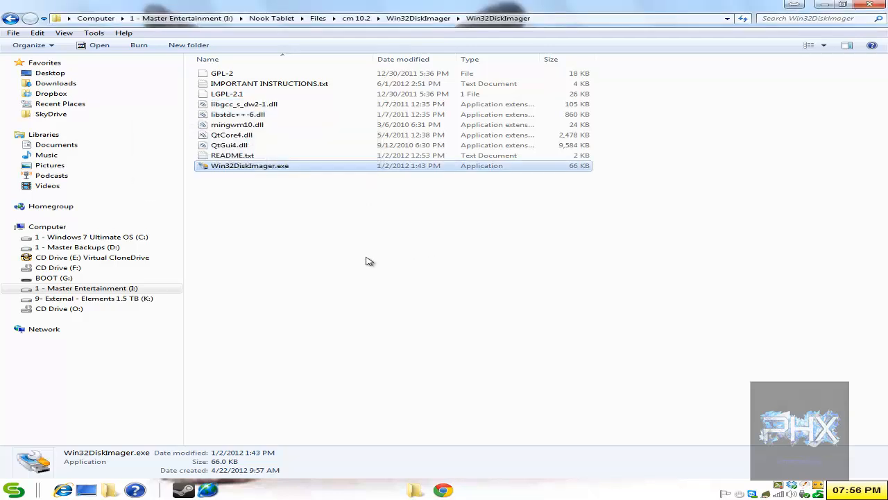